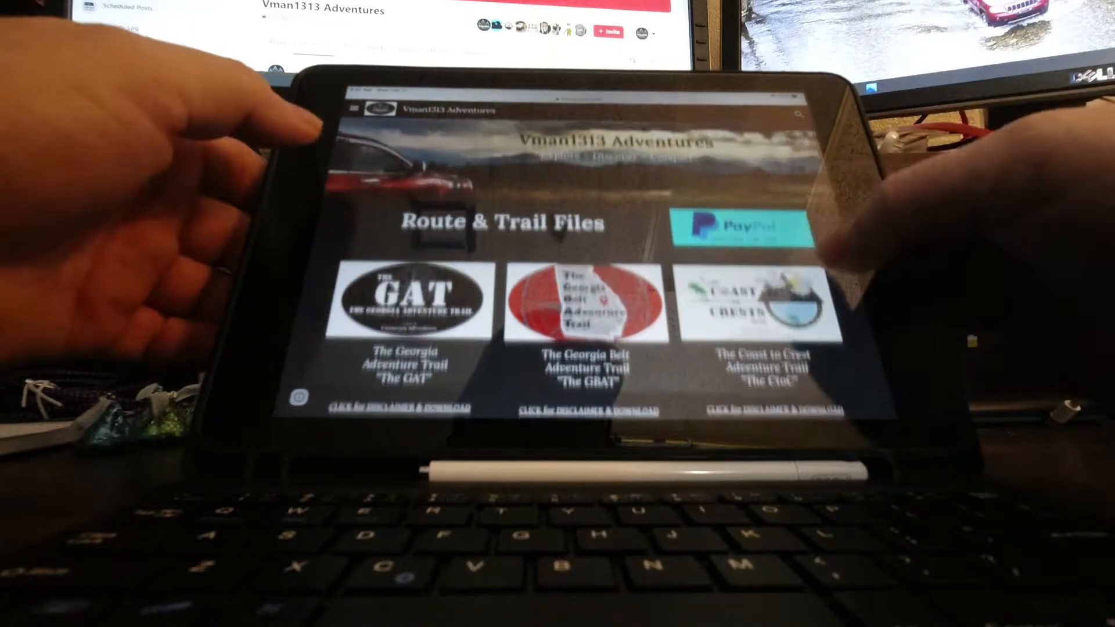
# Step: Scroll the Route & Trail Files list and open The Georgia Adventure Trail page
pyautogui.scroll(-3)
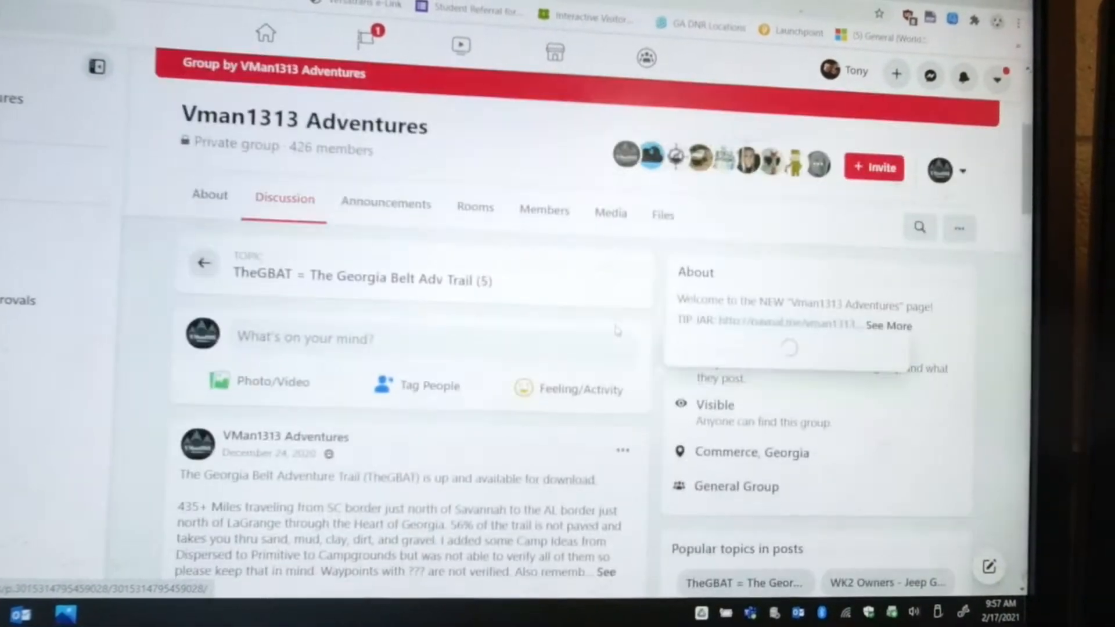
pyautogui.scroll(-3)
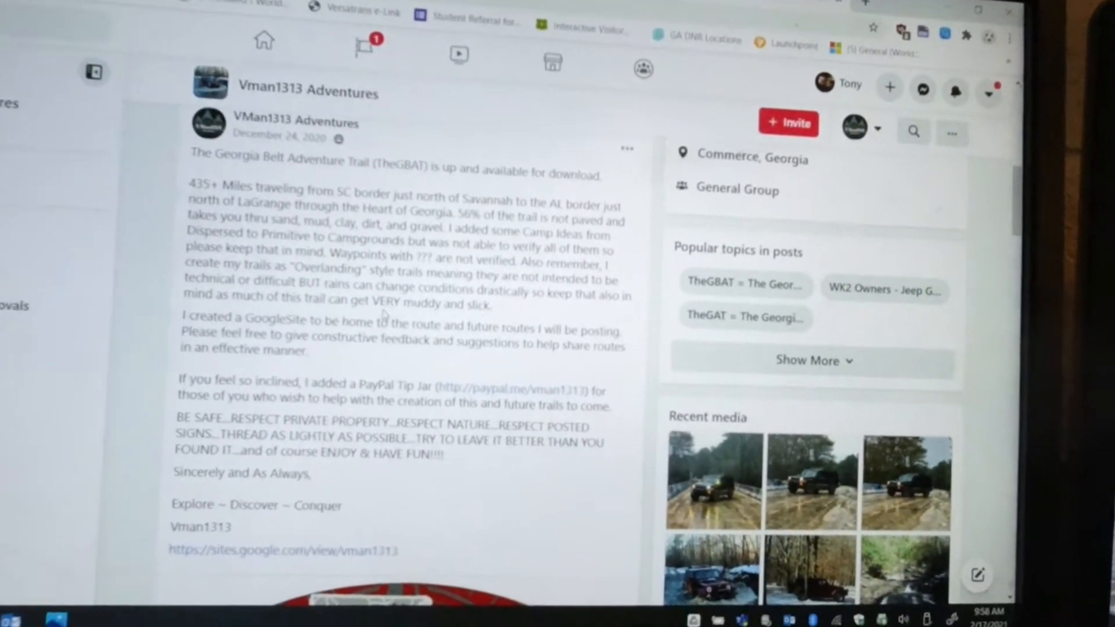
pyautogui.scroll(-3)
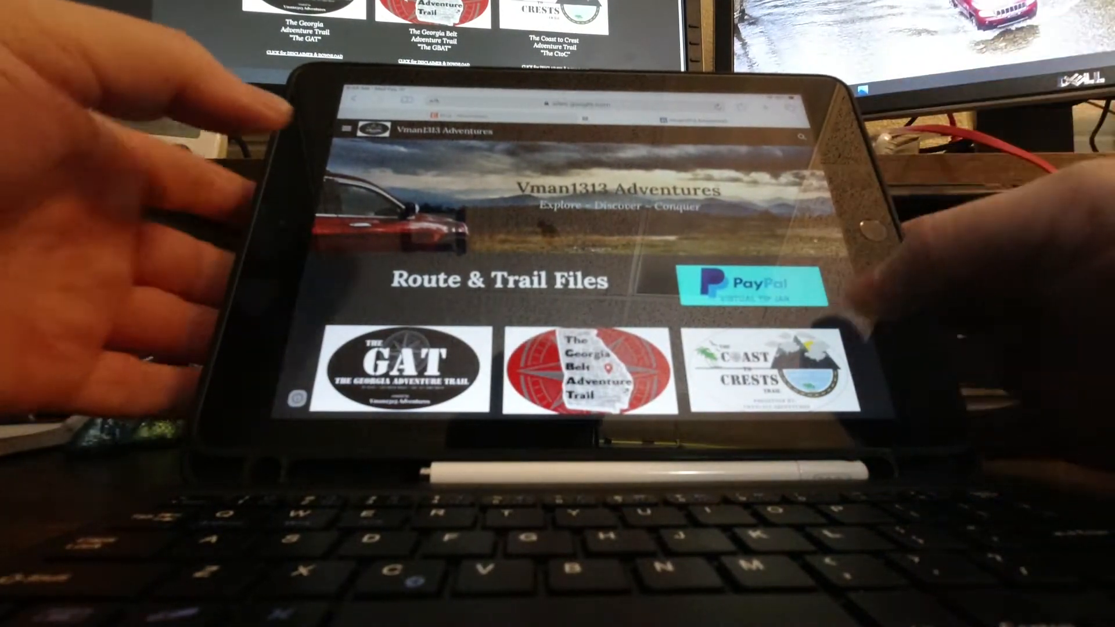
pyautogui.scroll(-3)
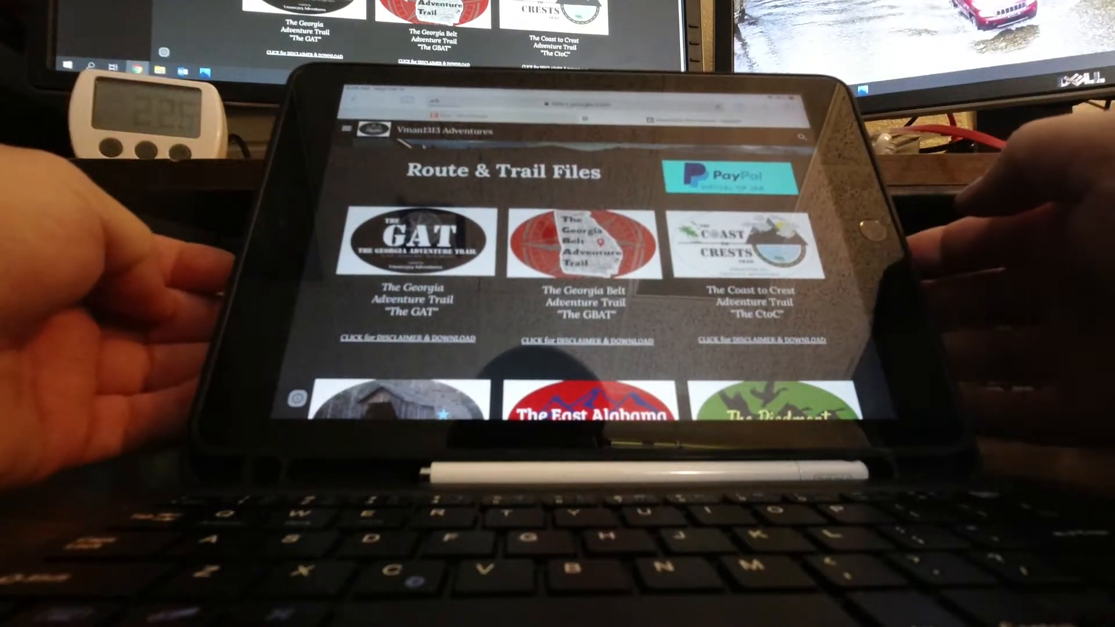
pyautogui.click(411, 242)
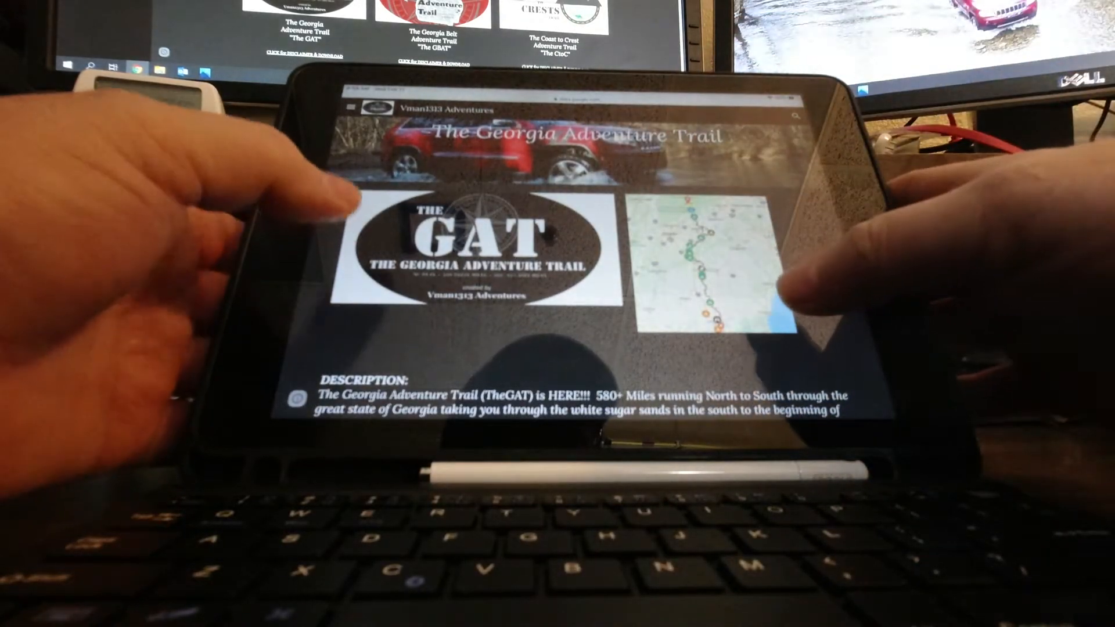
# Step: Scroll to the disclaimer and follow the TheGAT GPX file download link to Dropbox
pyautogui.scroll(-3)
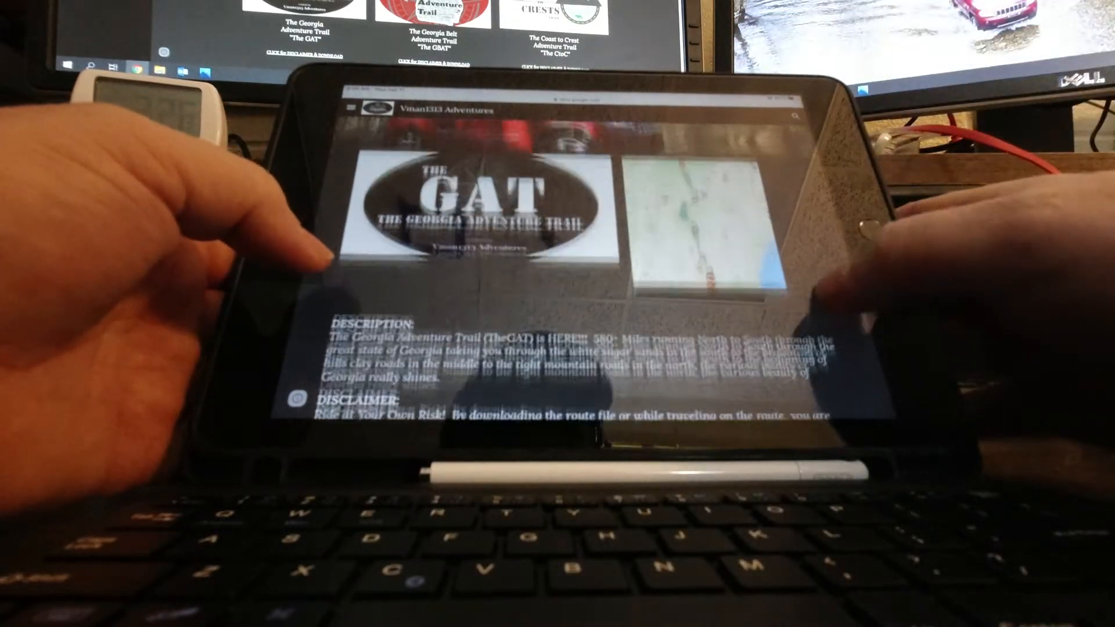
pyautogui.scroll(-3)
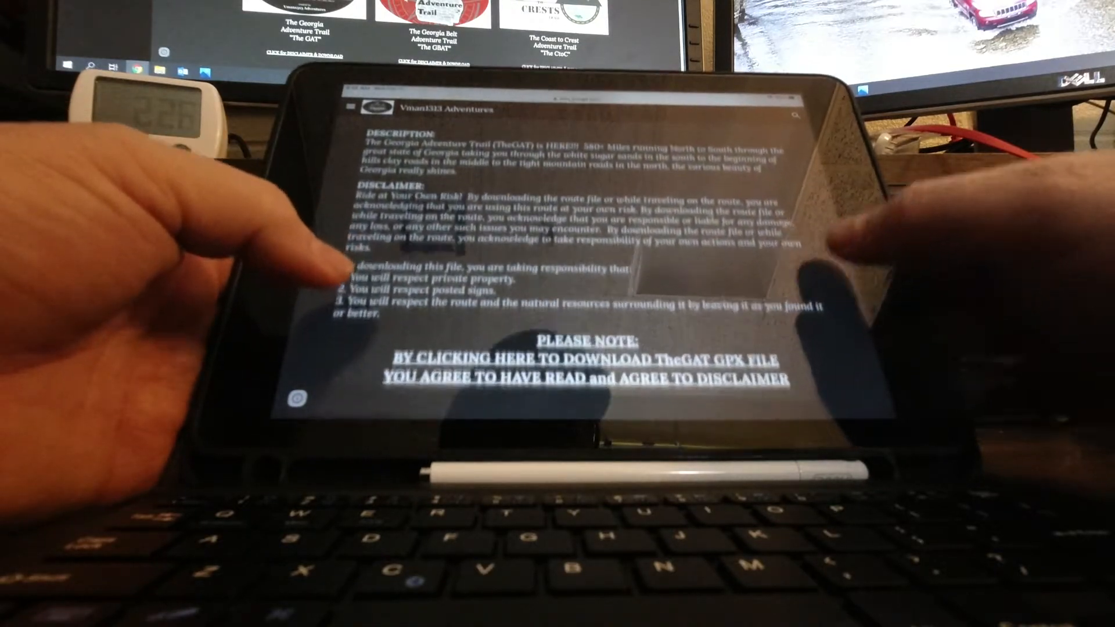
pyautogui.scroll(-3)
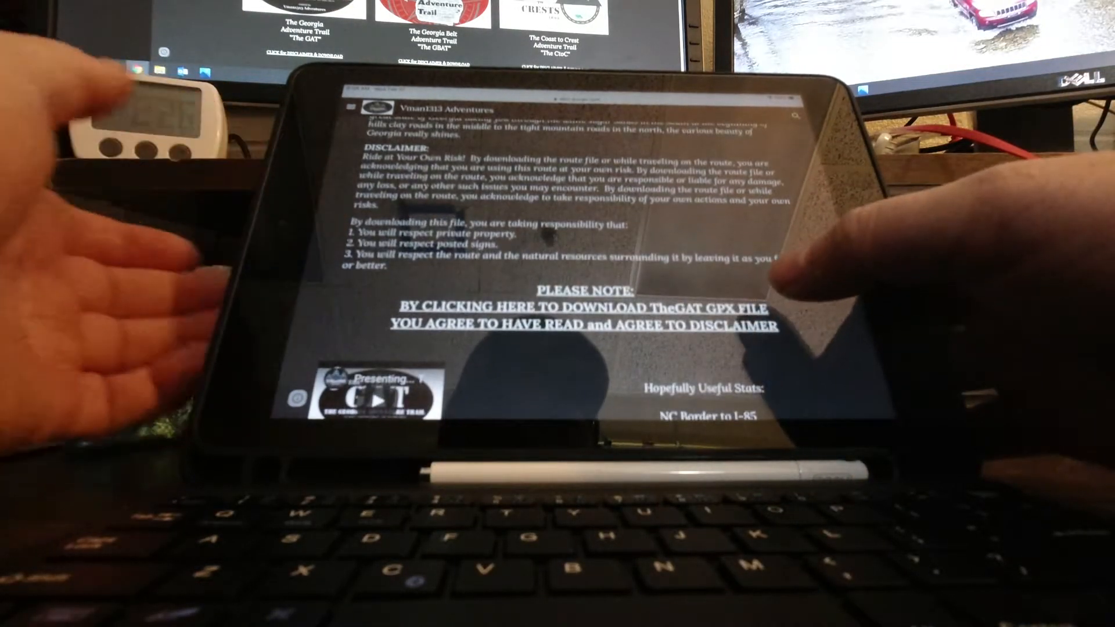
pyautogui.click(582, 315)
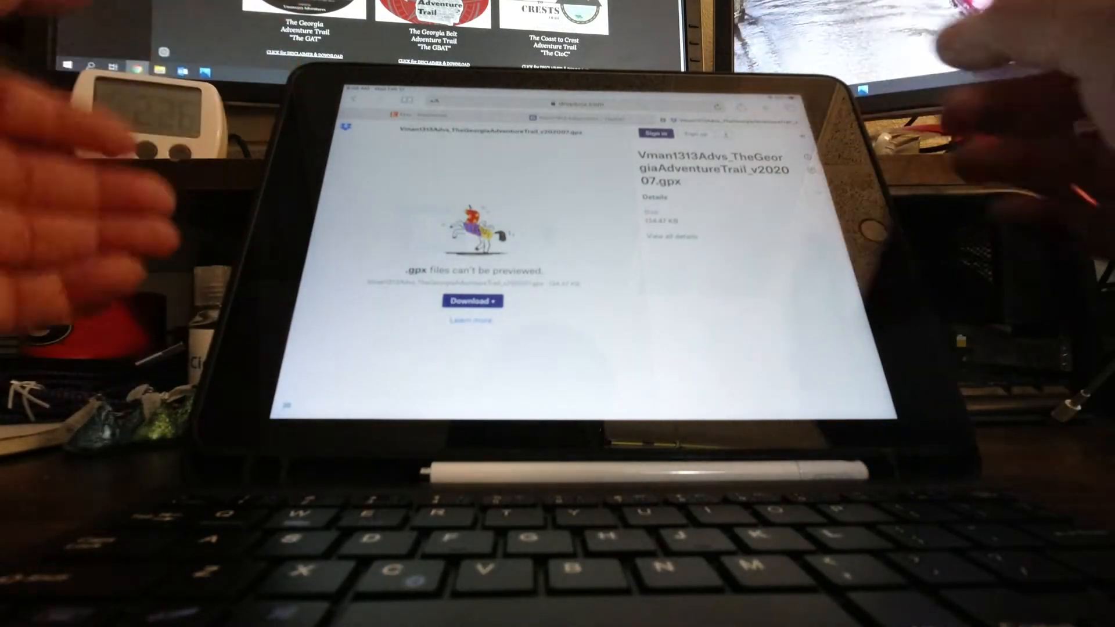
# Step: Download the GAT GPX file from Dropbox using Direct download
pyautogui.click(471, 301)
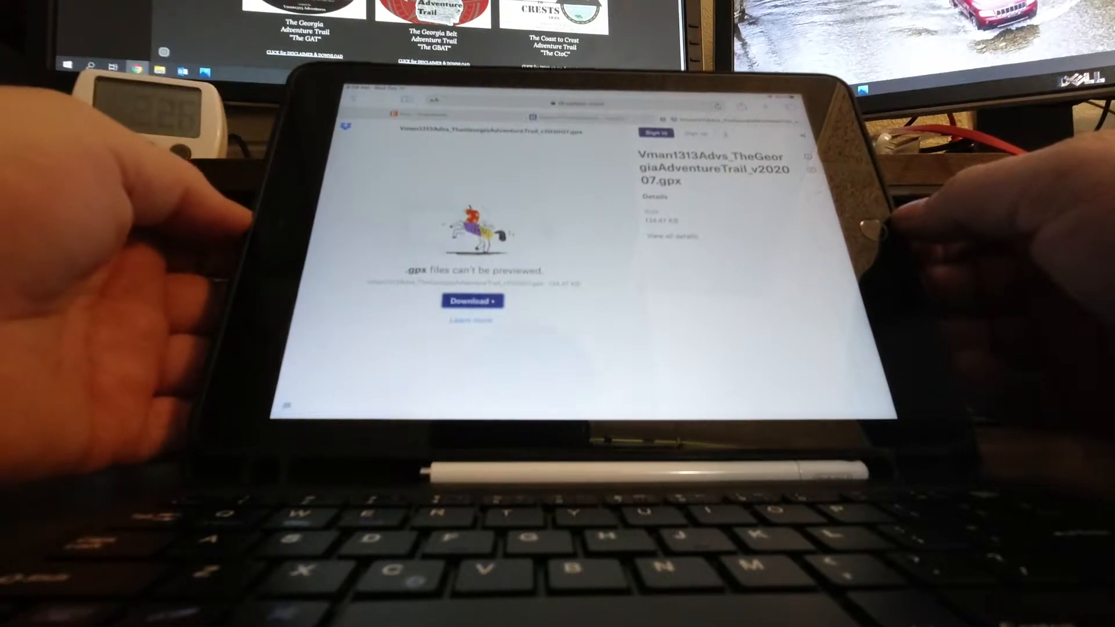
pyautogui.click(472, 303)
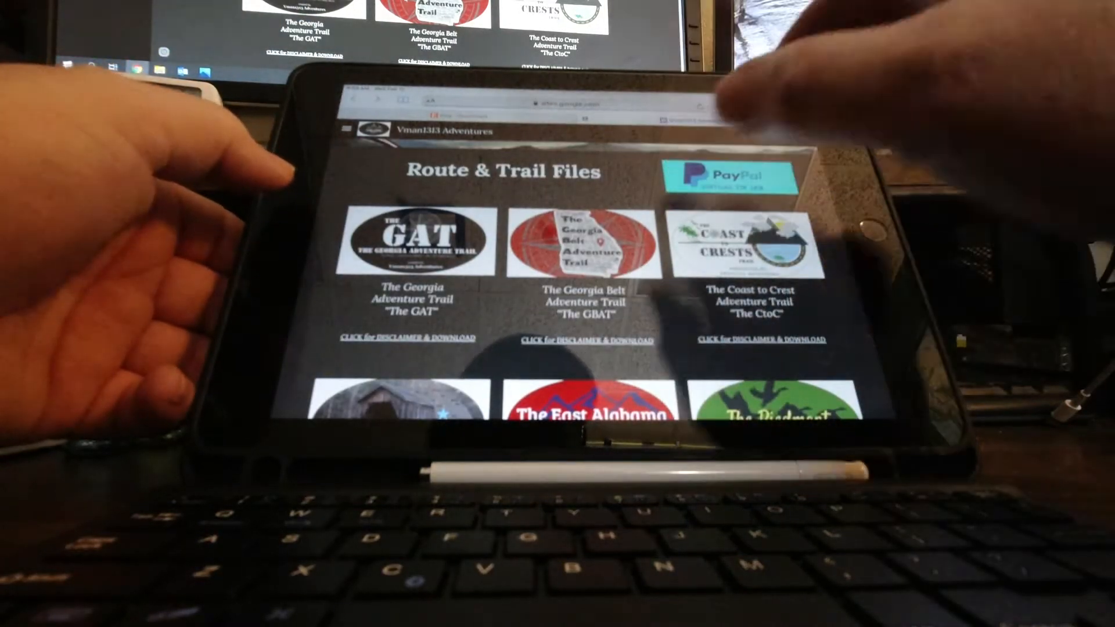
# Step: Open The Georgia Belt Adventure Trail page and download the TheGBAT GPX file
pyautogui.click(582, 244)
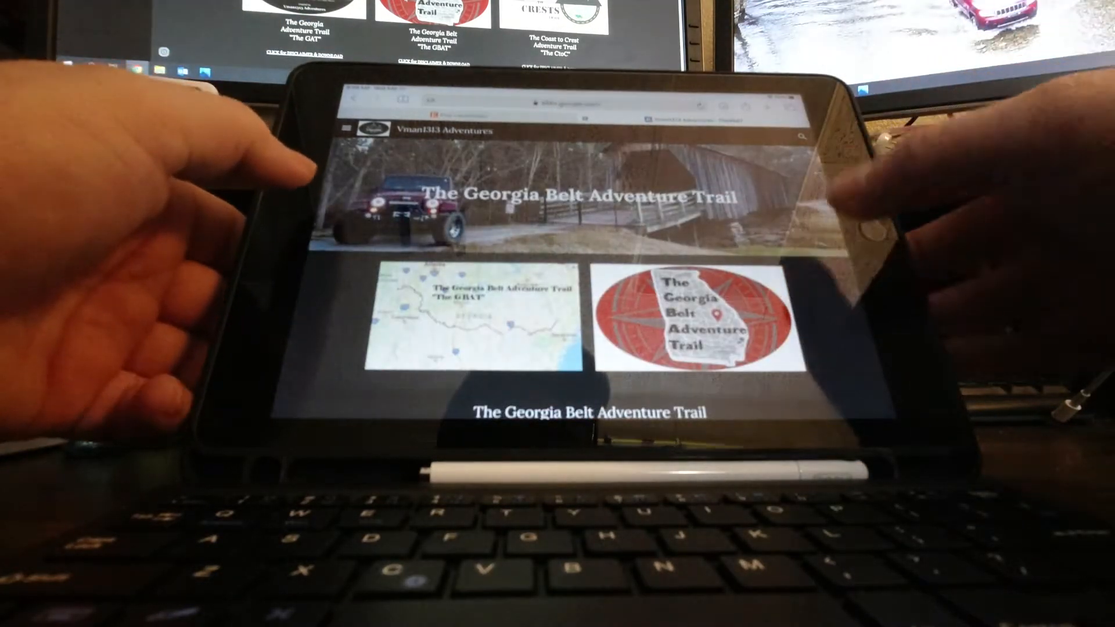
pyautogui.scroll(-3)
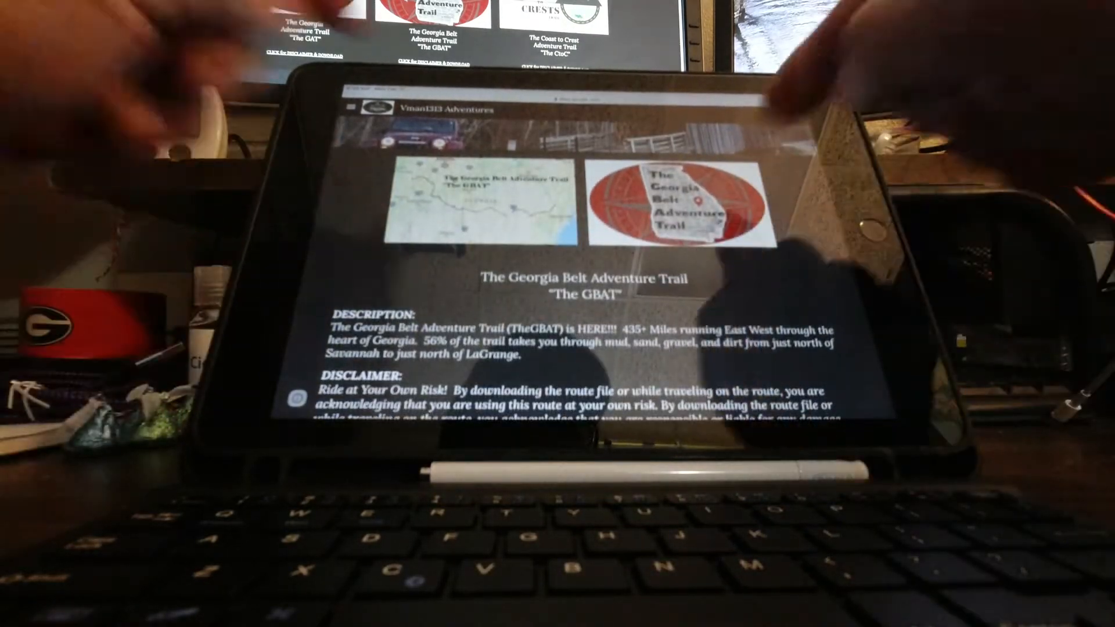
pyautogui.scroll(-3)
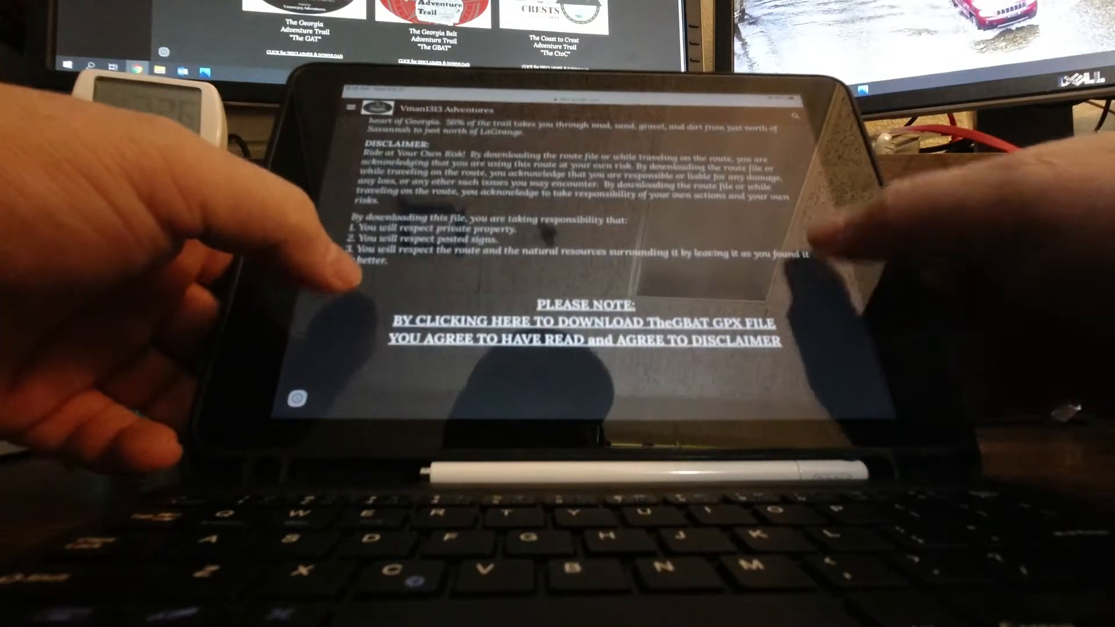
pyautogui.click(583, 321)
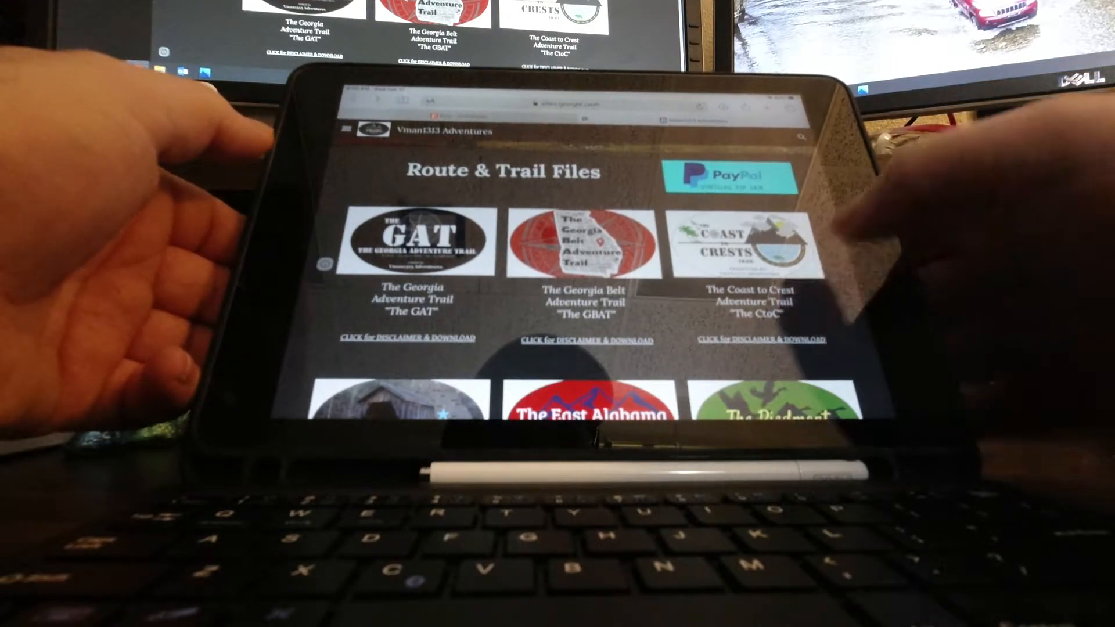
# Step: Follow the TheC2C GPX link and download the Coast to Crest file directly from Dropbox
pyautogui.scroll(-3)
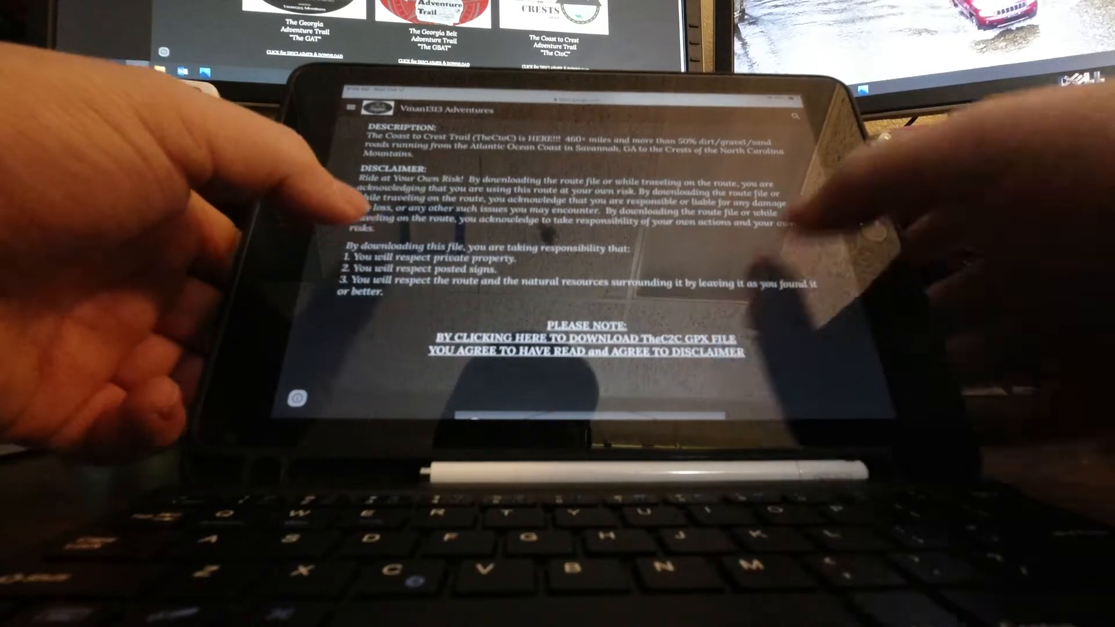
pyautogui.click(581, 338)
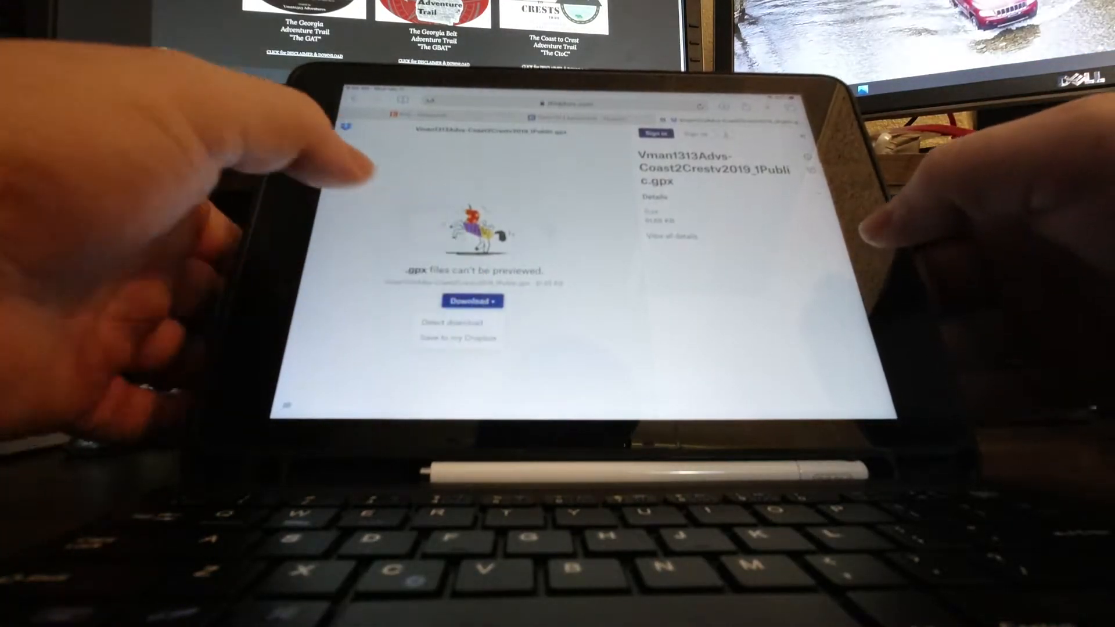
pyautogui.click(472, 301)
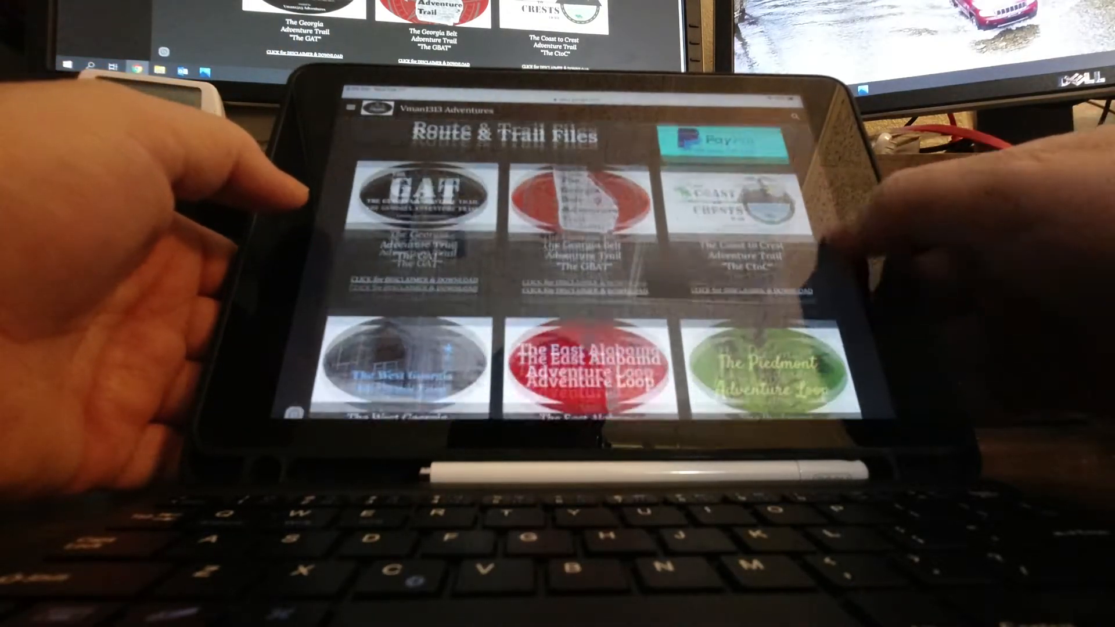
# Step: Open The West Georgia Adventure Loop page and follow its GPX file download link
pyautogui.scroll(-3)
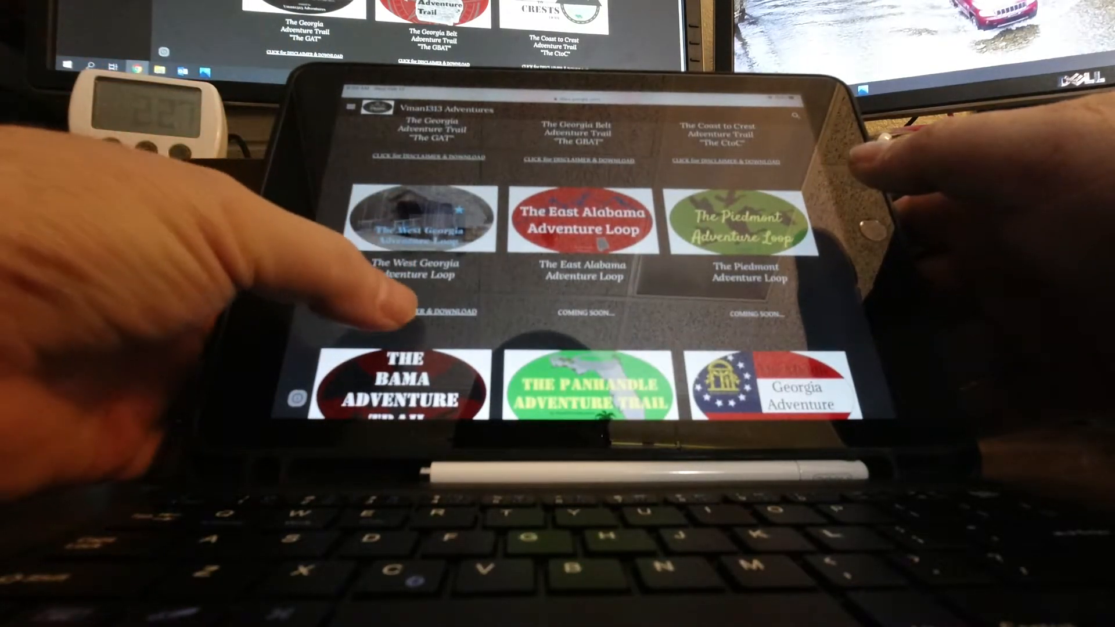
pyautogui.click(419, 220)
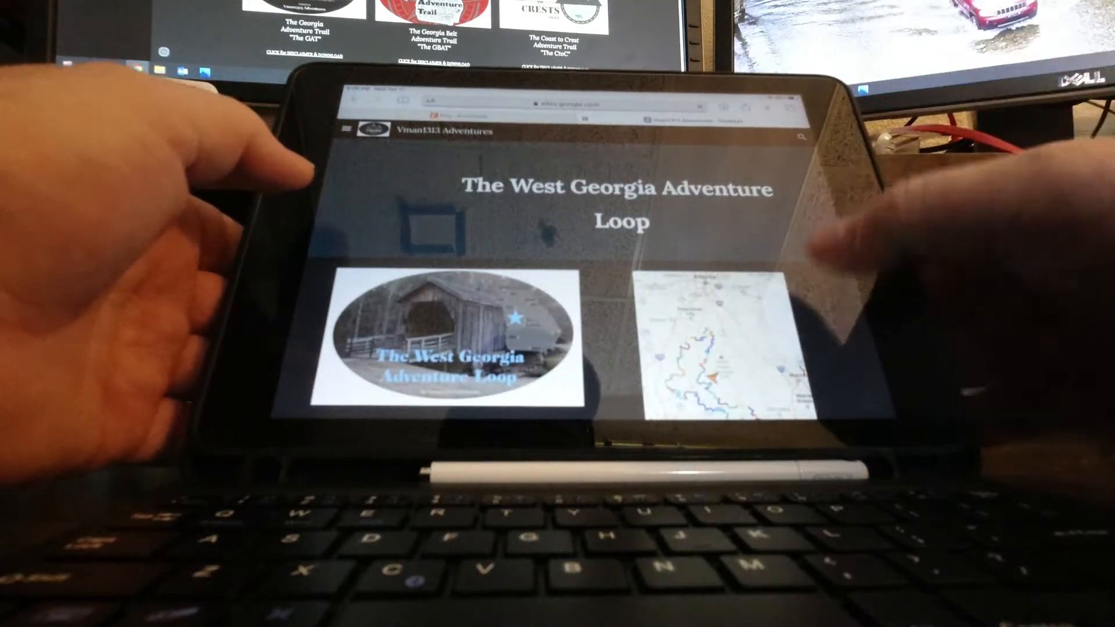
pyautogui.scroll(-3)
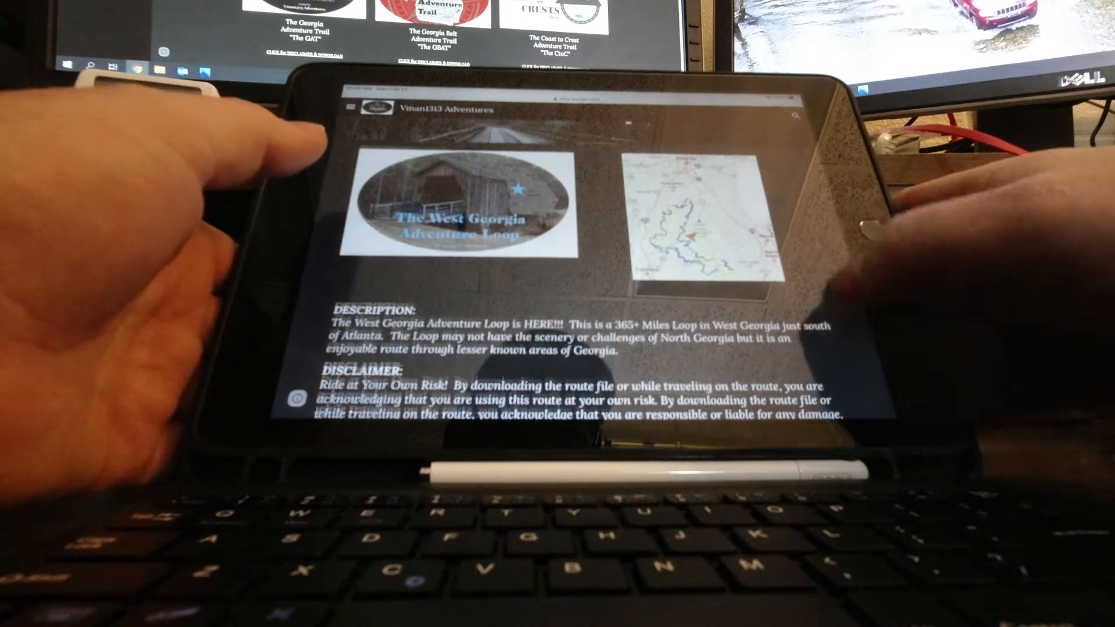
pyautogui.scroll(-3)
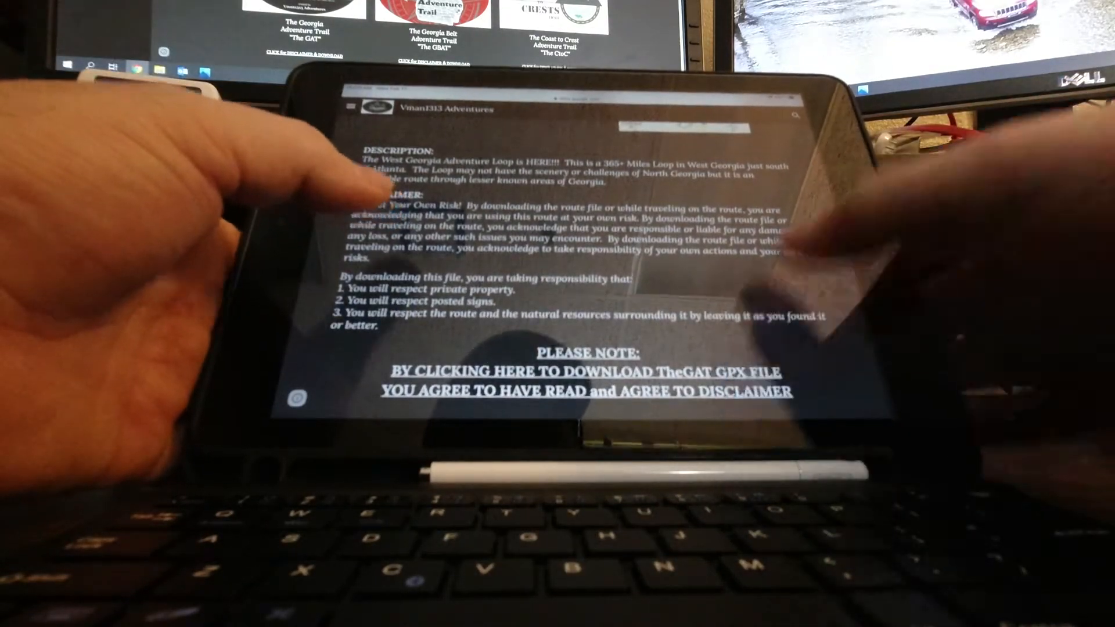
pyautogui.click(583, 382)
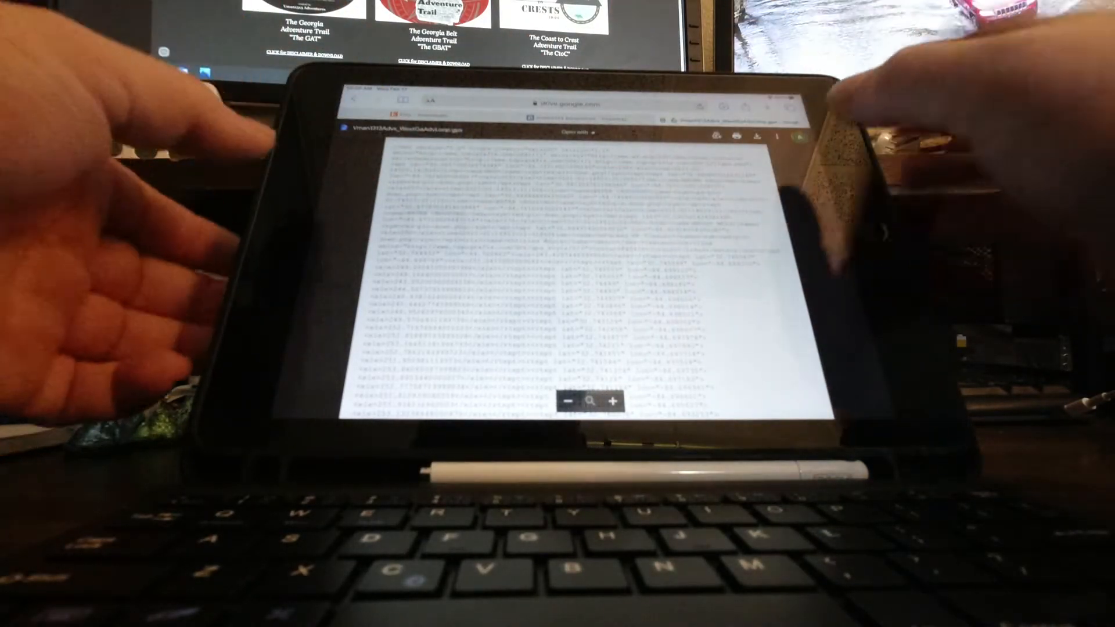
# Step: Download the West Georgia loop GPX file from the Google Drive preview and confirm
pyautogui.click(577, 132)
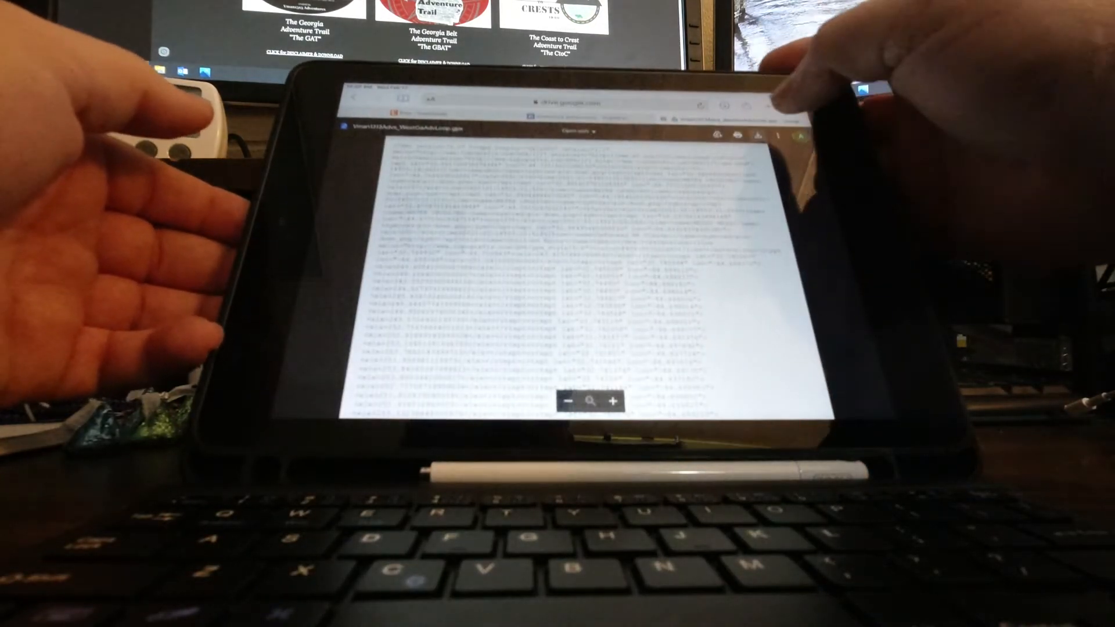
pyautogui.click(781, 135)
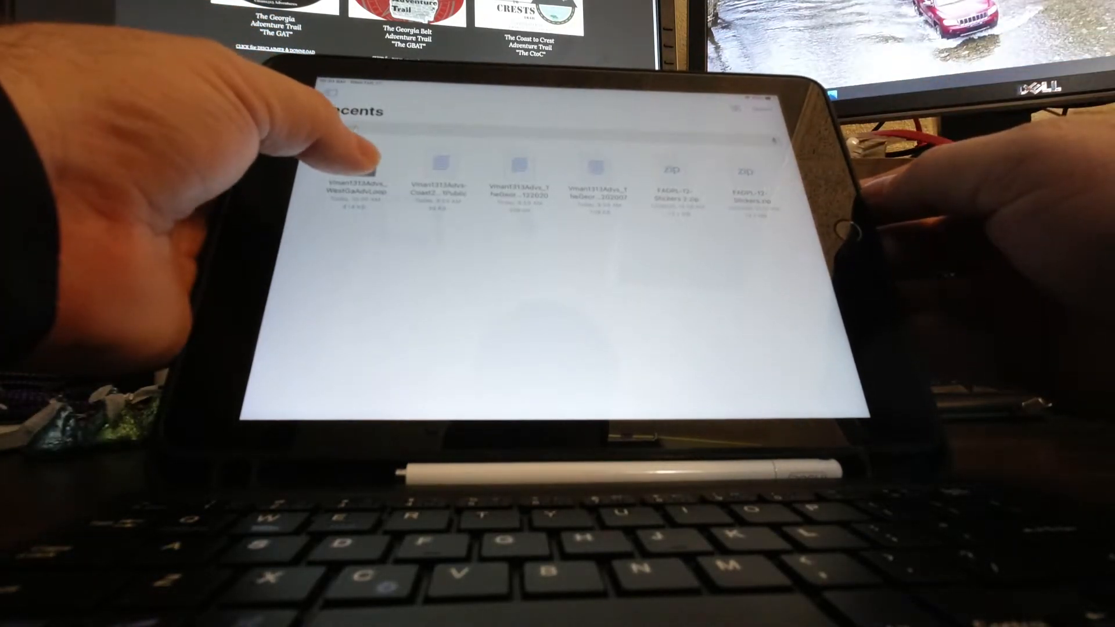
# Step: Open the Vman1313Advs_WestGaAdvLoop GPX file from Files' Recents
pyautogui.click(355, 171)
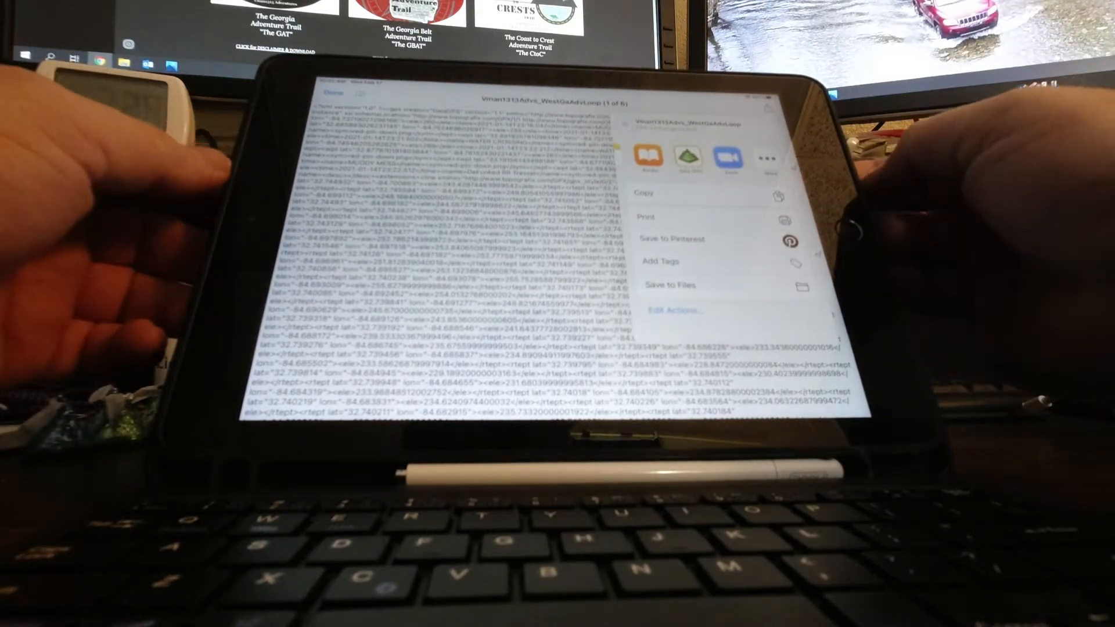
# Step: Bring up the share sheet listing apps that can open the loop GPX file
pyautogui.click(687, 157)
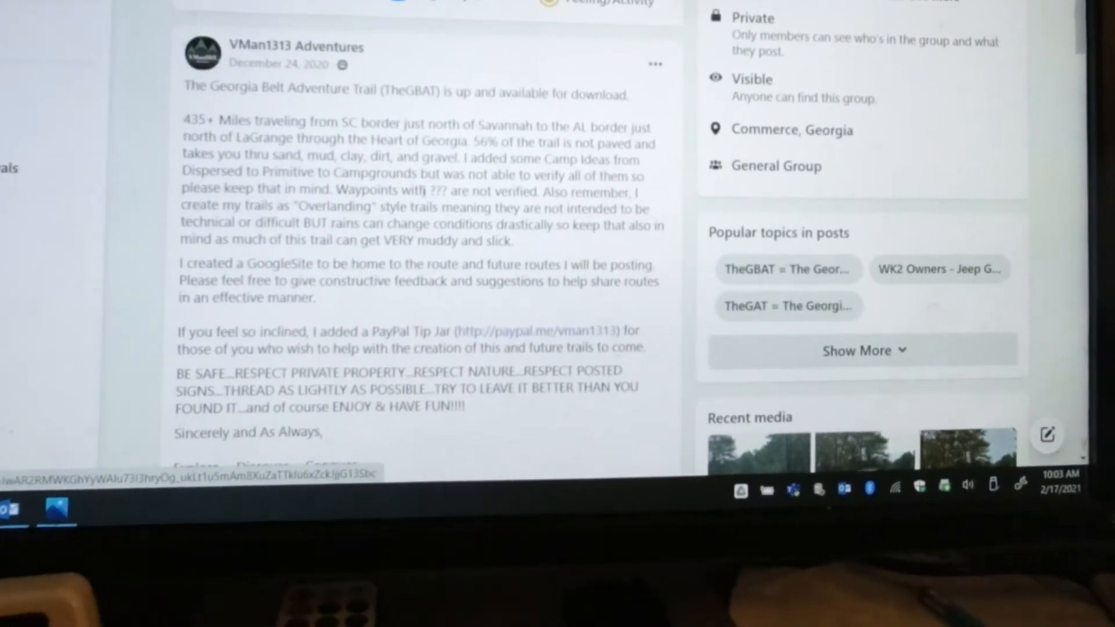
pyautogui.scroll(-3)
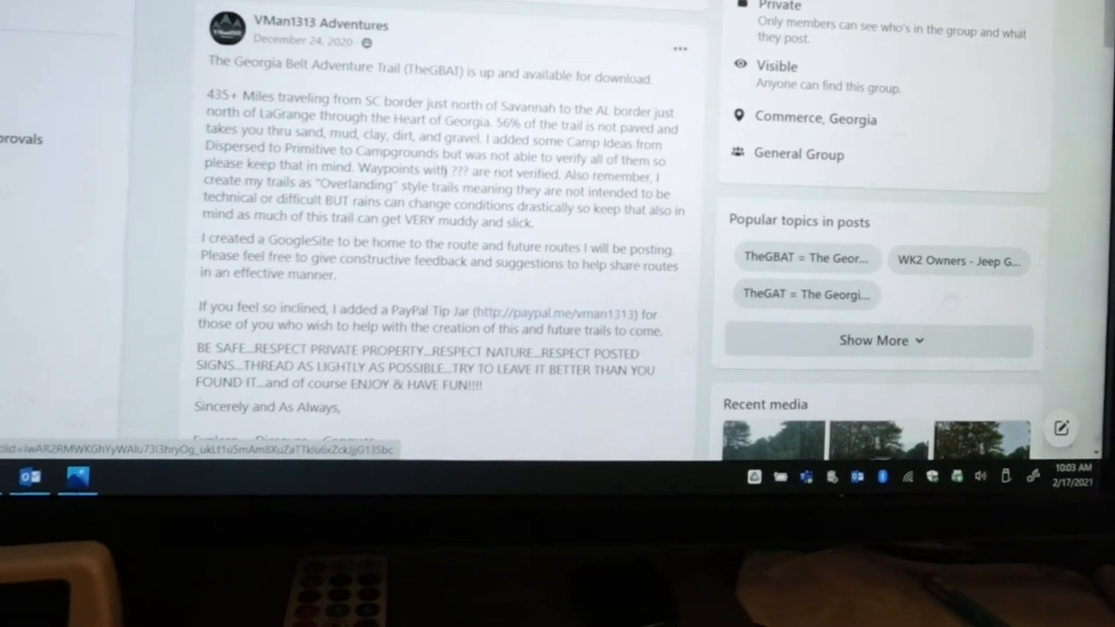